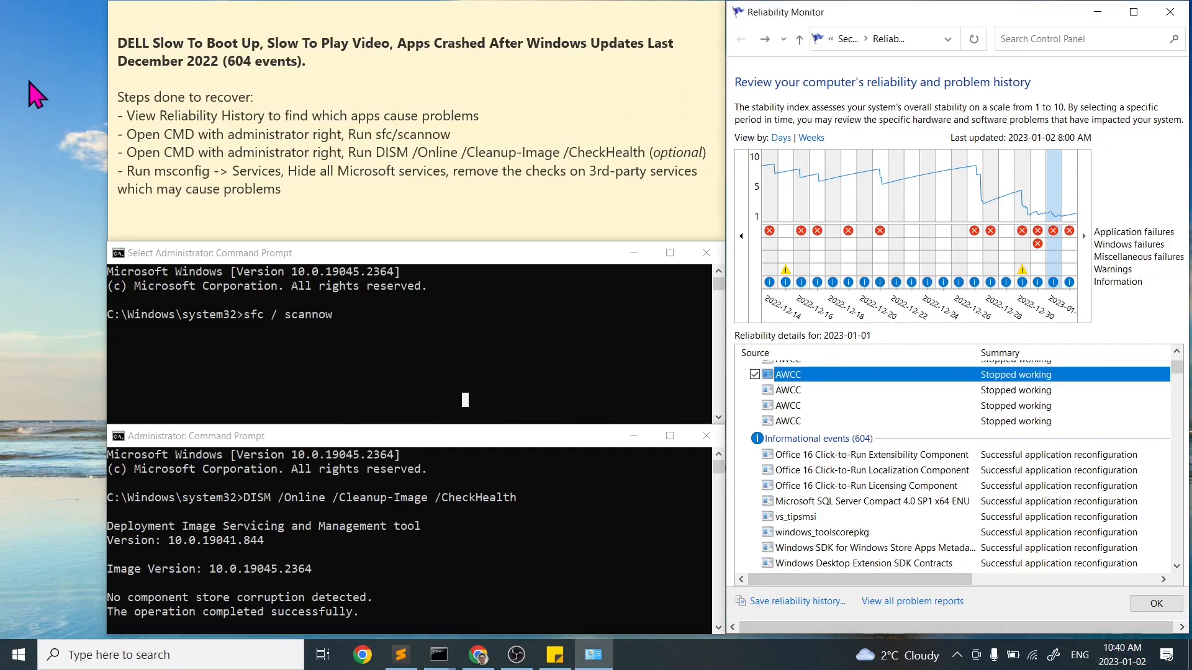
mouse_move(185, 68)
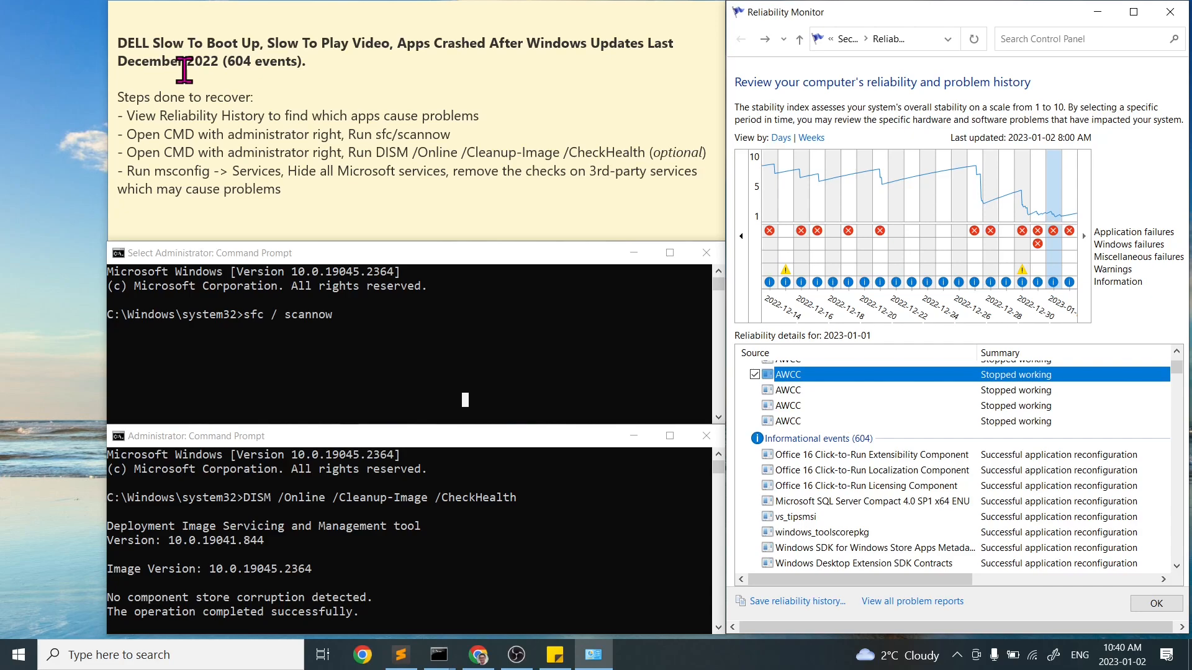
mouse_move(304, 59)
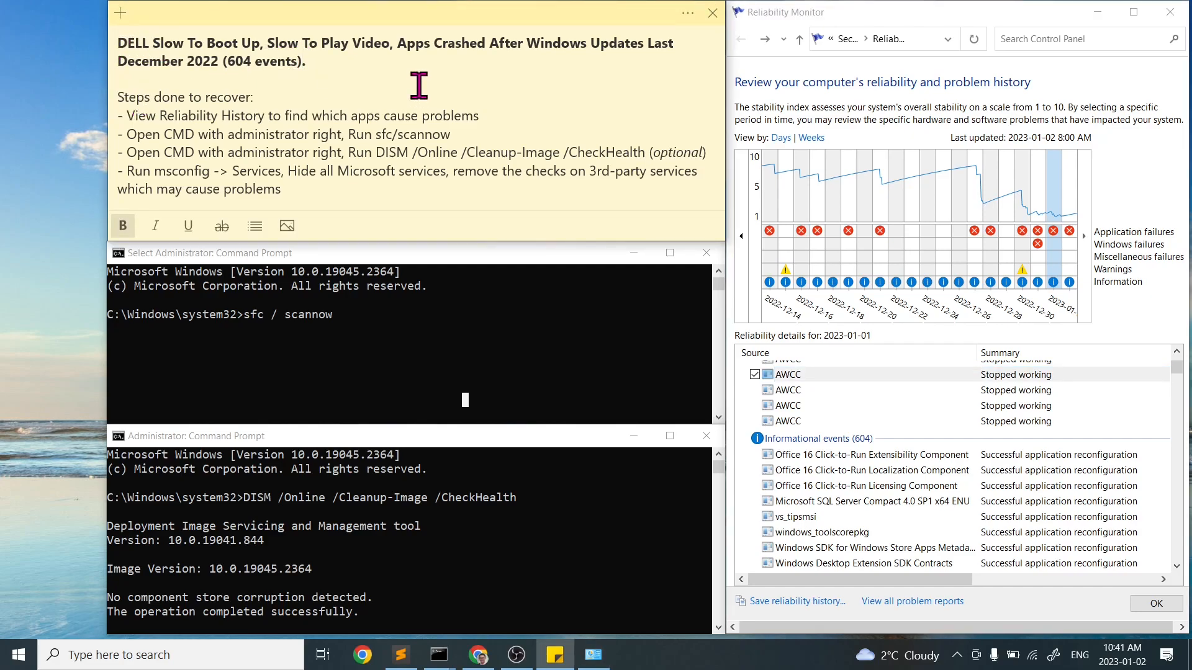
mouse_move(323, 185)
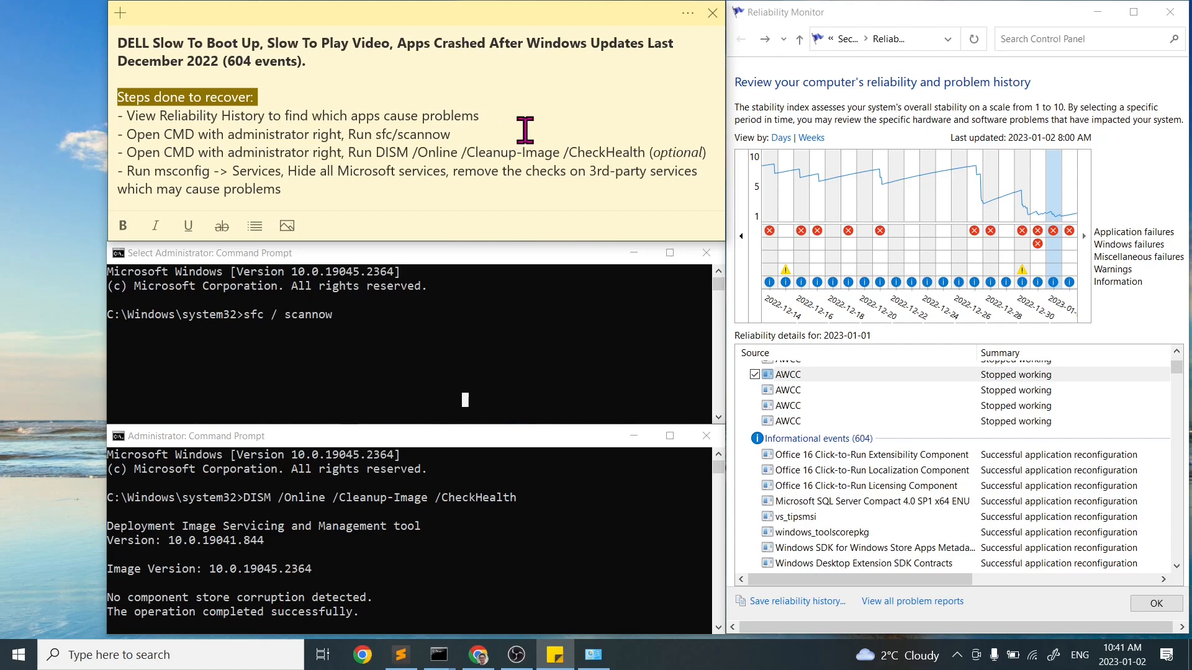
mouse_move(505, 134)
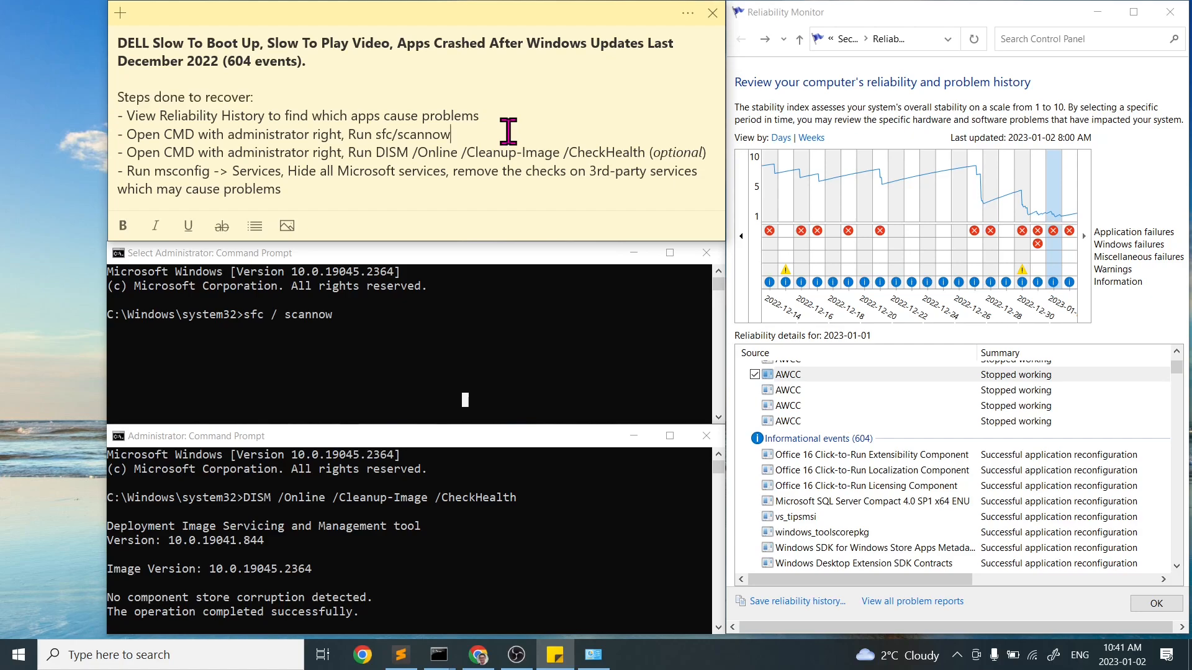
mouse_move(527, 144)
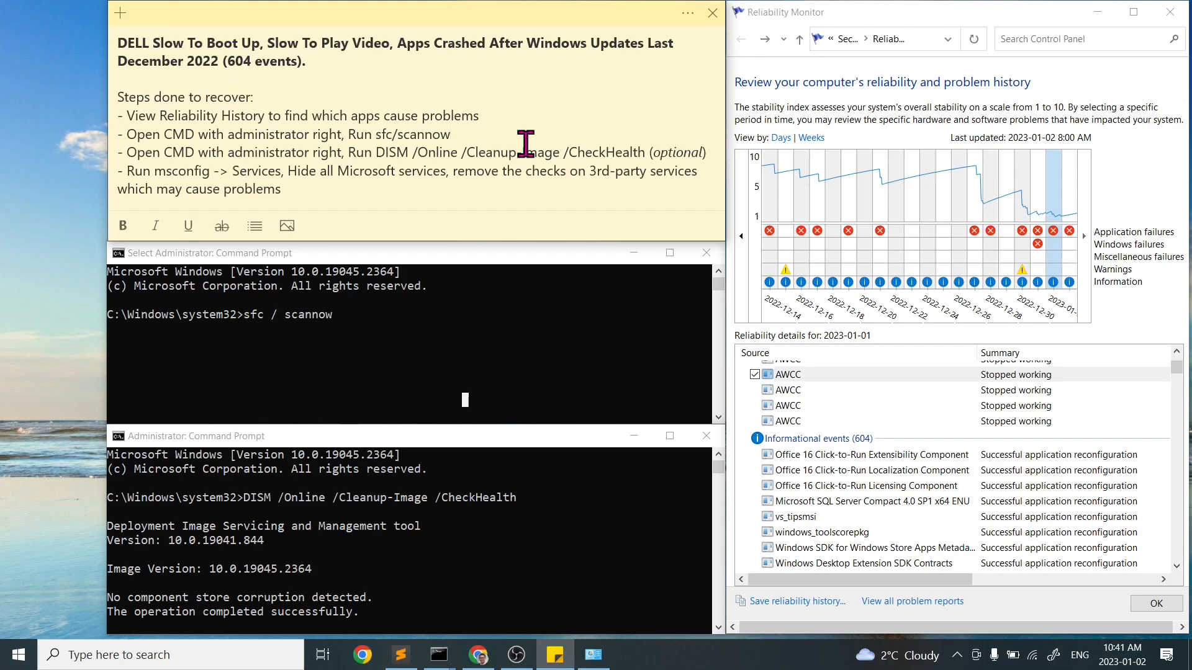
- Review the recovery-steps sticky note and bring up Windows search
click(452, 134)
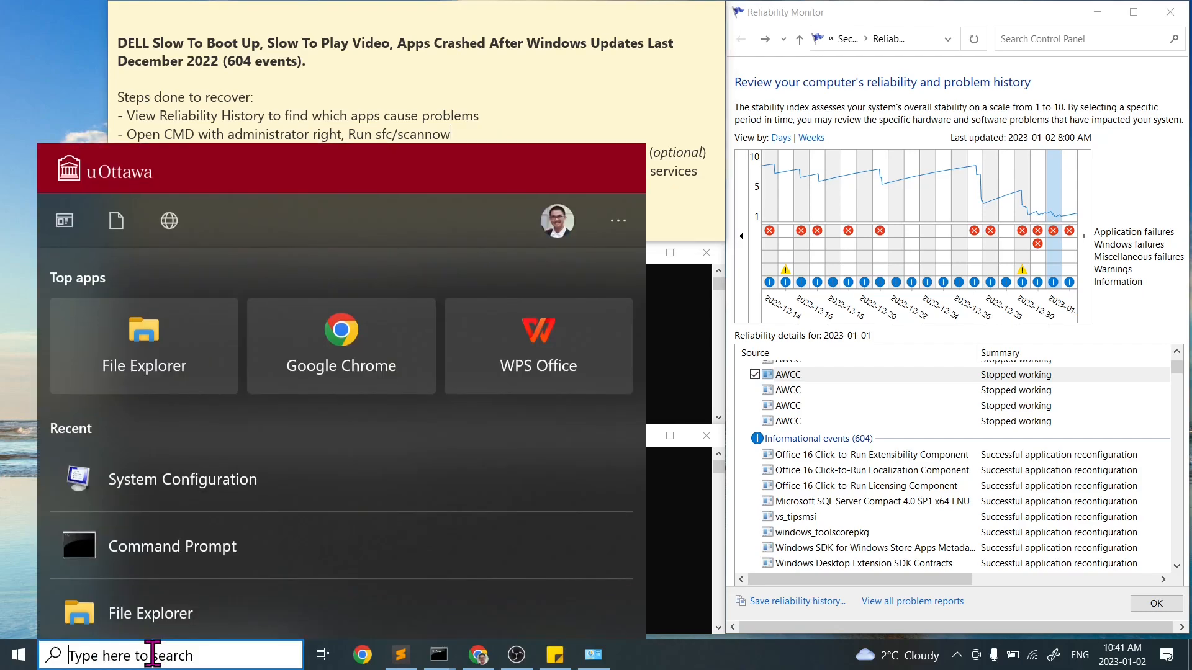
- Launch 'view reliability history' and inspect the 2022-12-31 Video.UI.exe, FirmwareTPM.exe and AWCC events, then 2022-12-27
text(view reliability history)
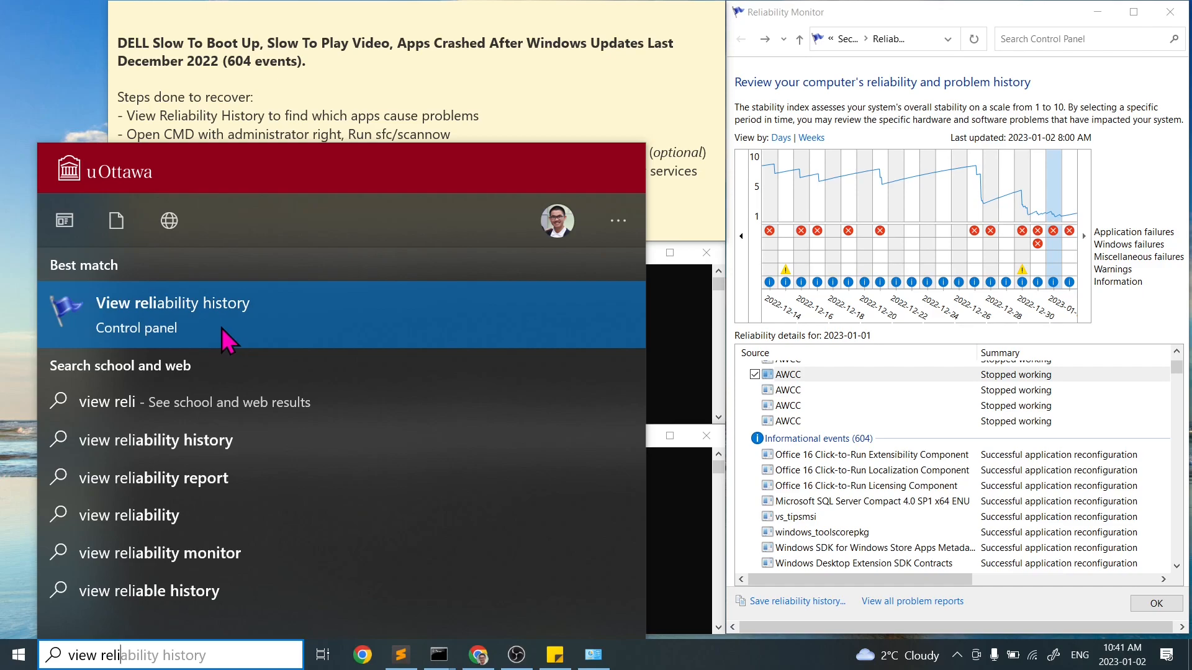
mouse_move(919, 19)
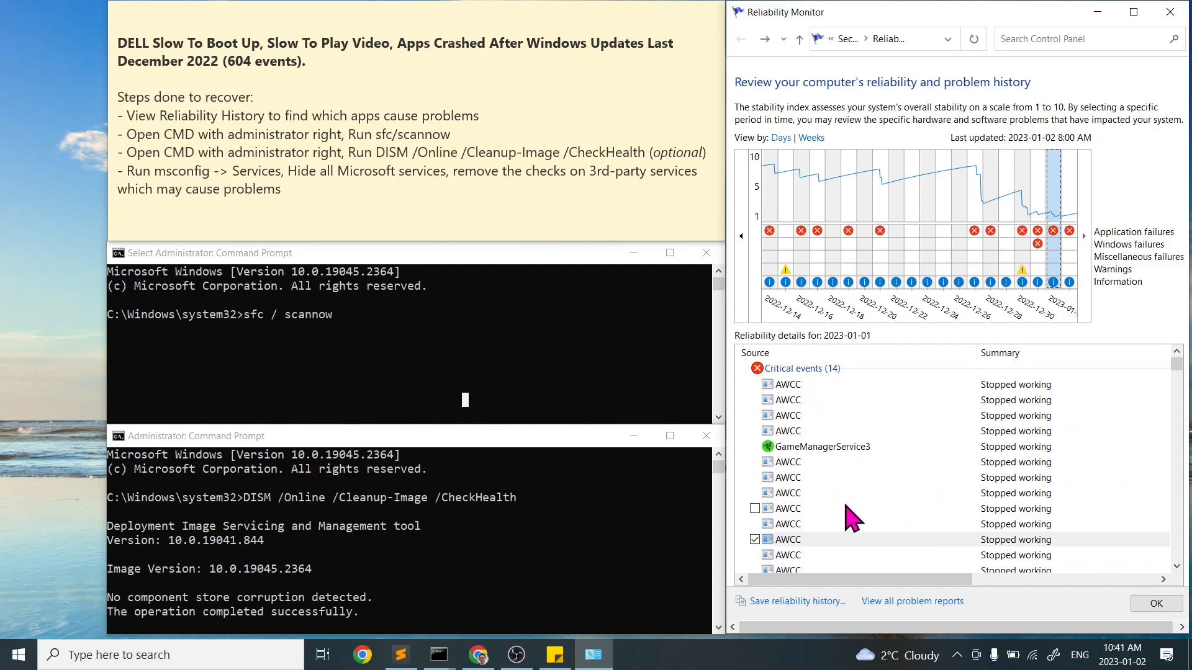
click(1046, 212)
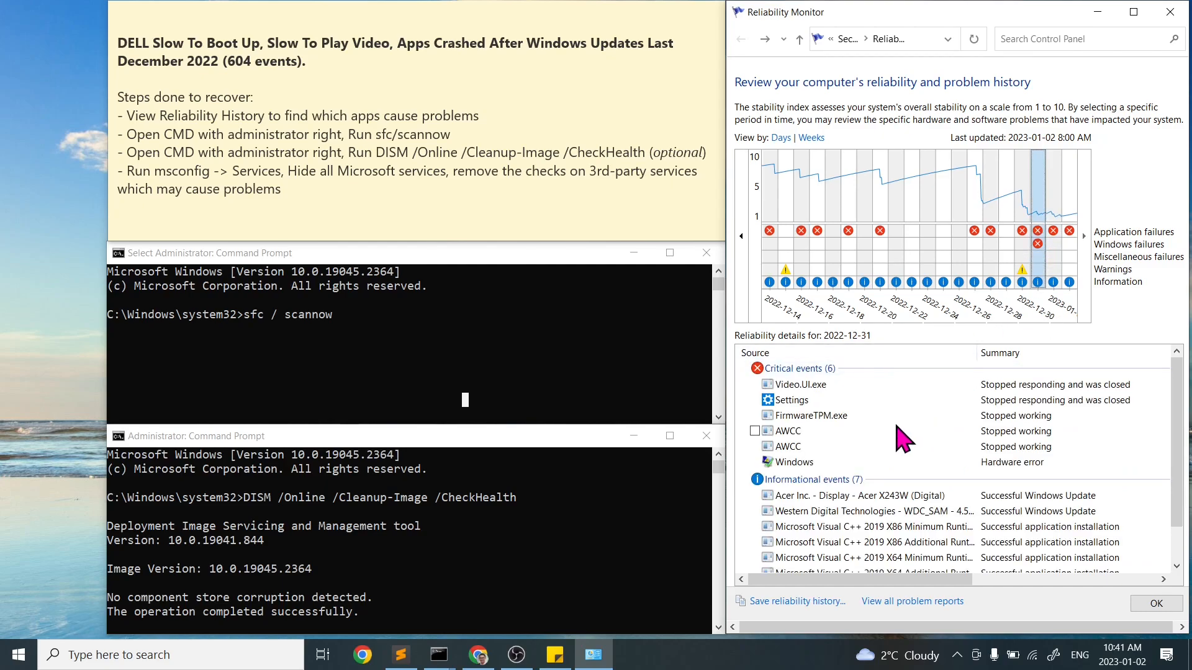
click(799, 383)
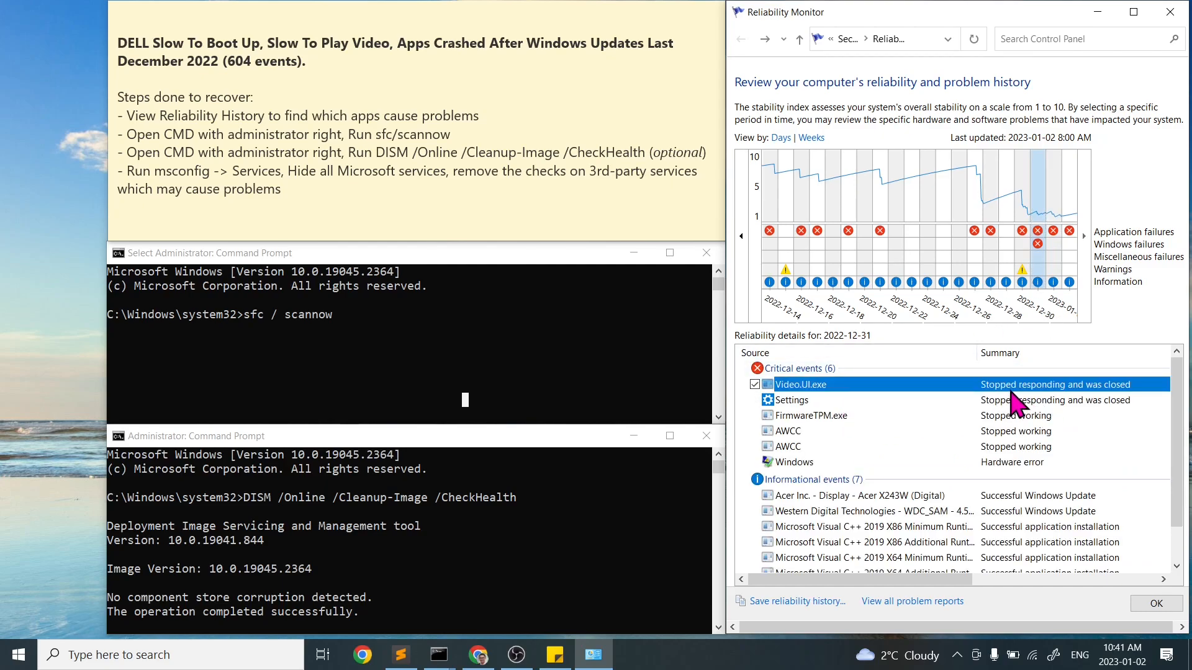
click(813, 414)
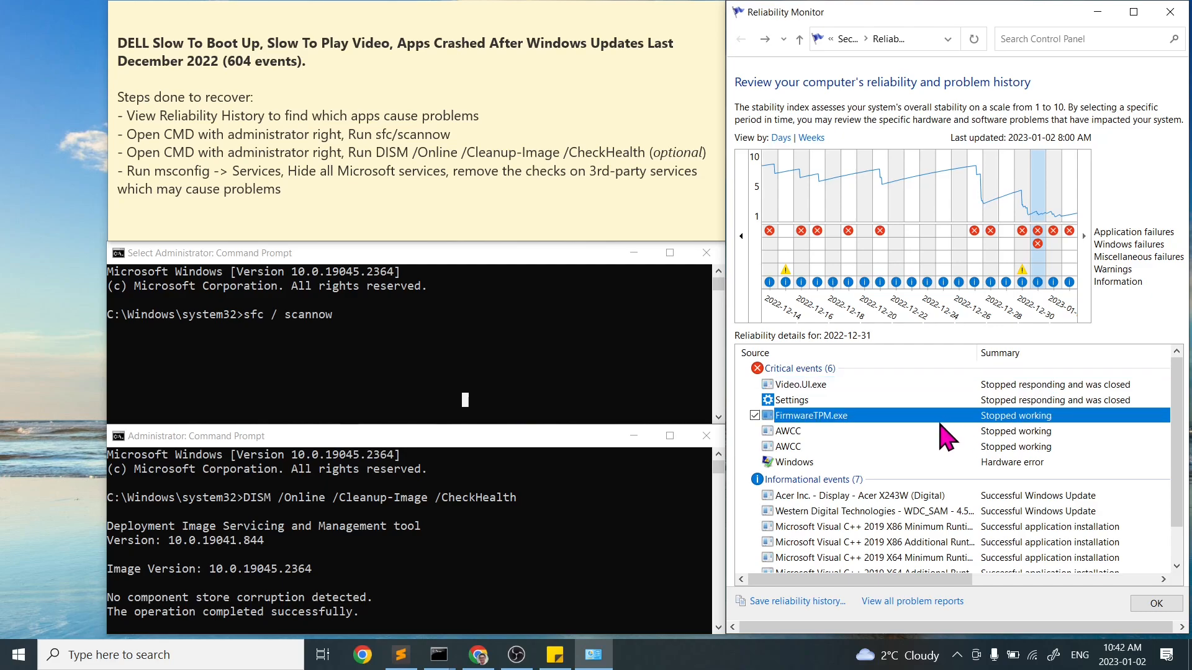
click(787, 431)
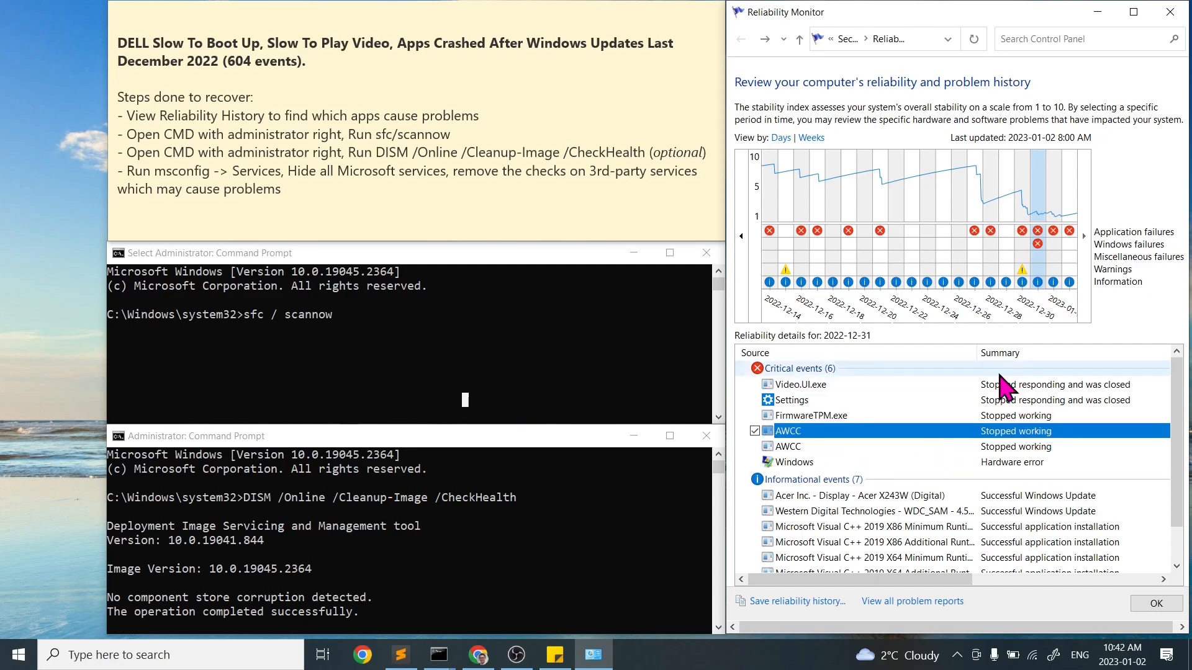
click(1034, 198)
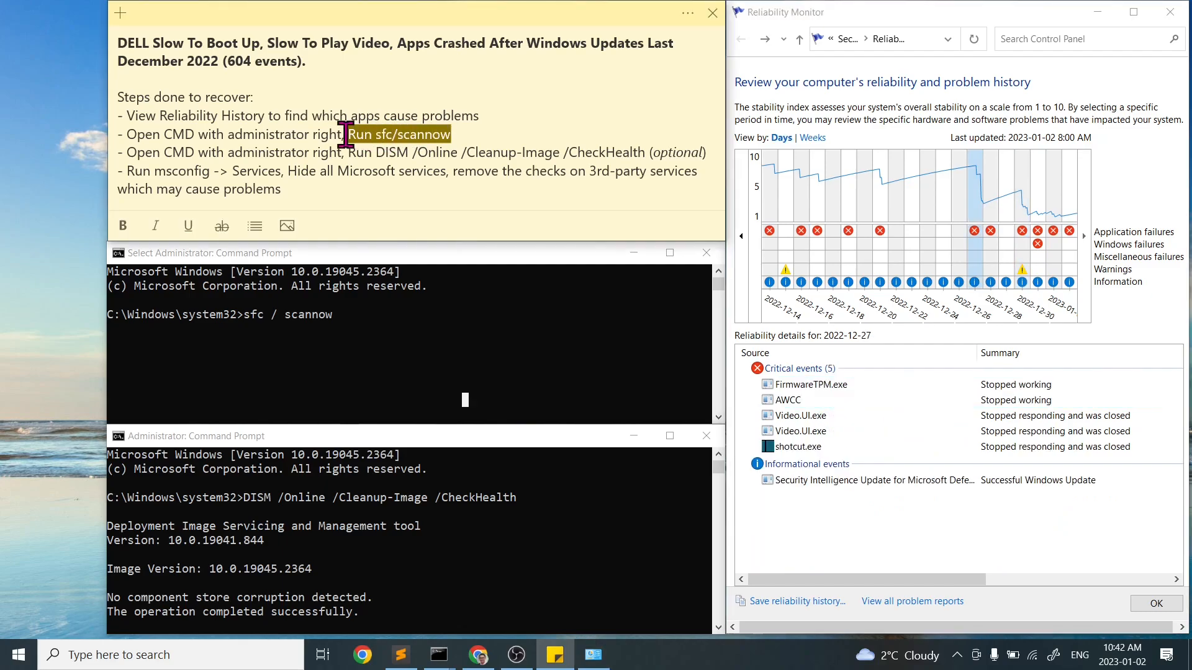
mouse_move(21, 434)
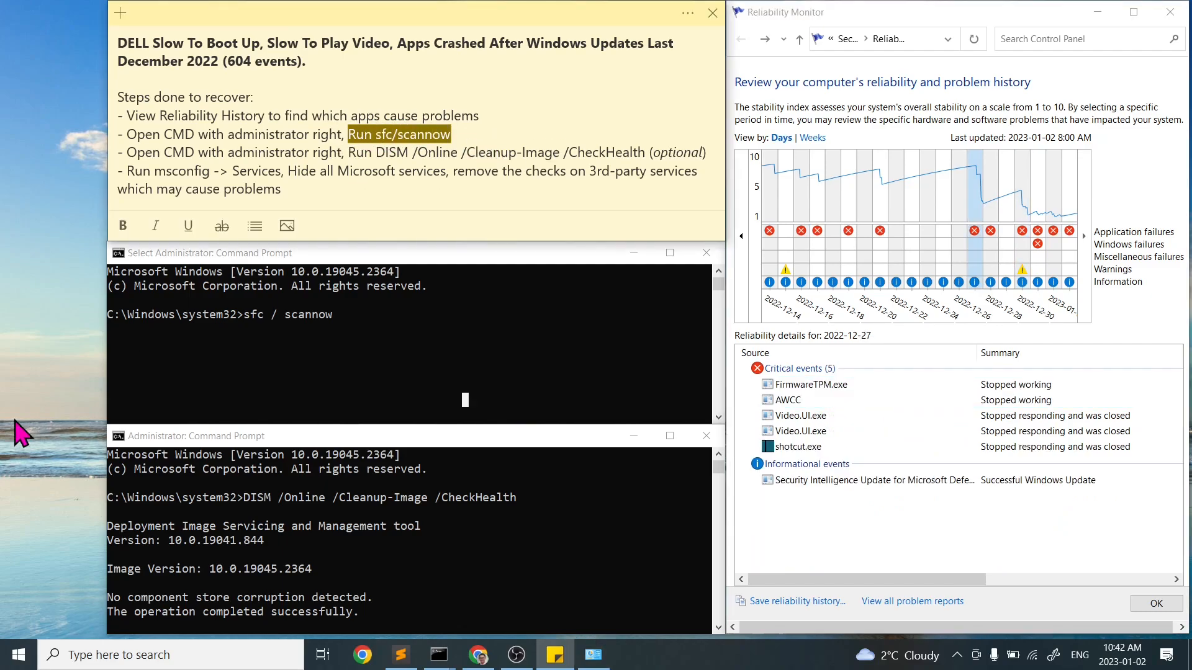
- Start an administrator Command Prompt via 'cmd' and run the sfc/scannow system file scan
text(cmd)
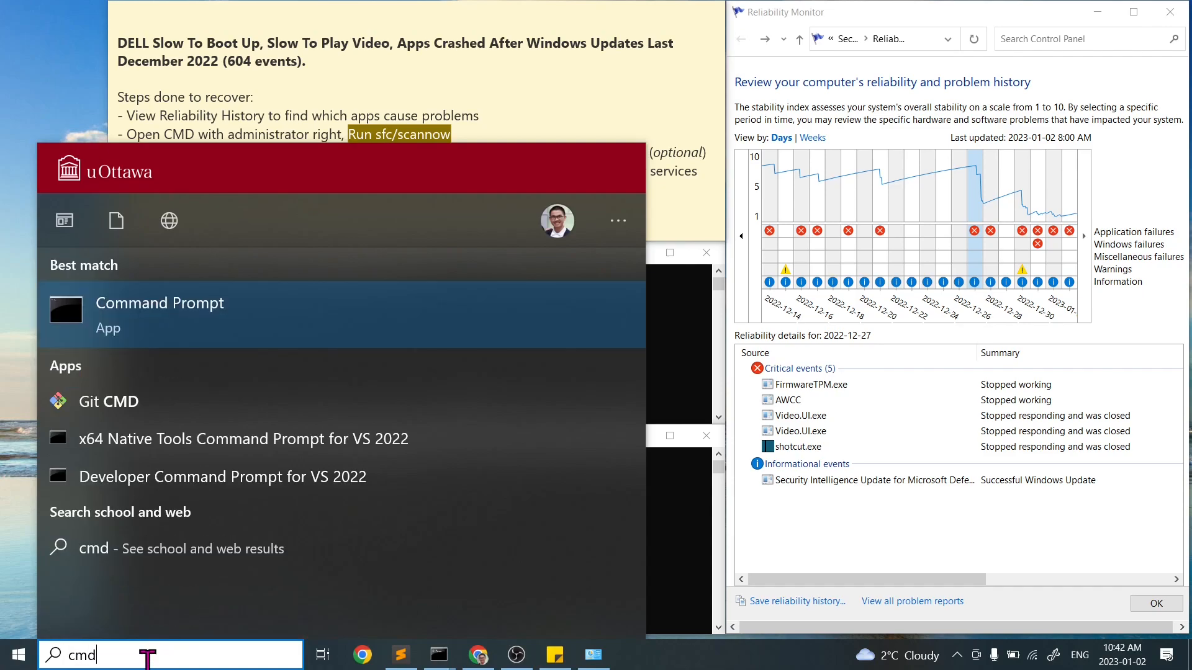
right_click(160, 303)
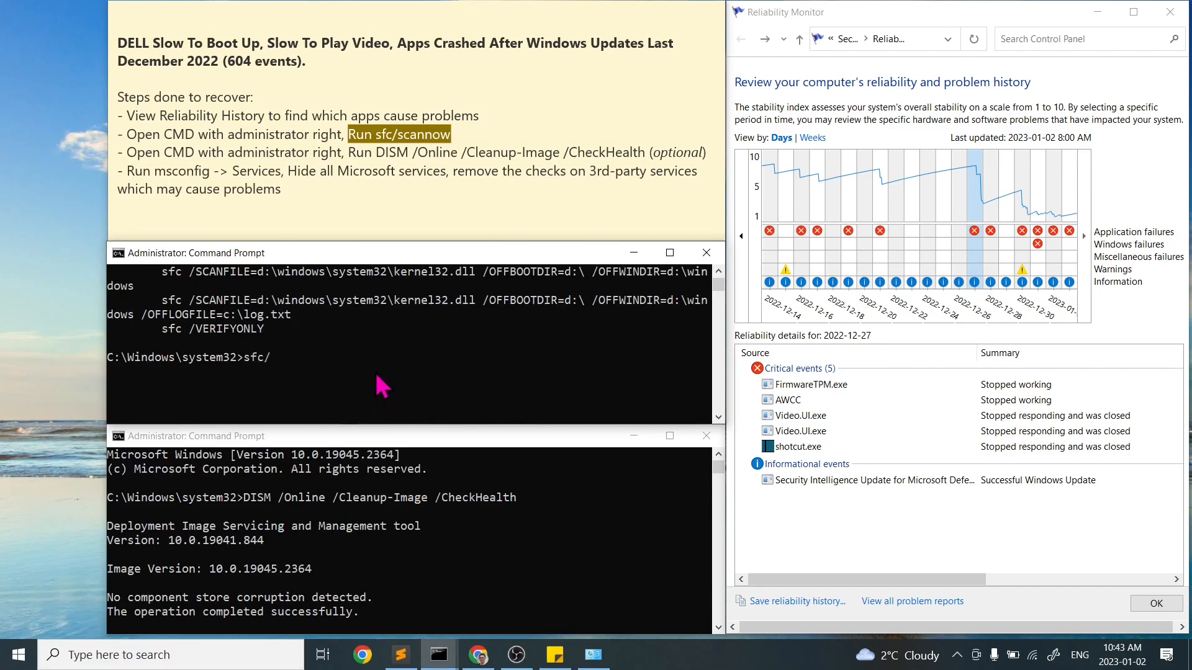
text(scannow)
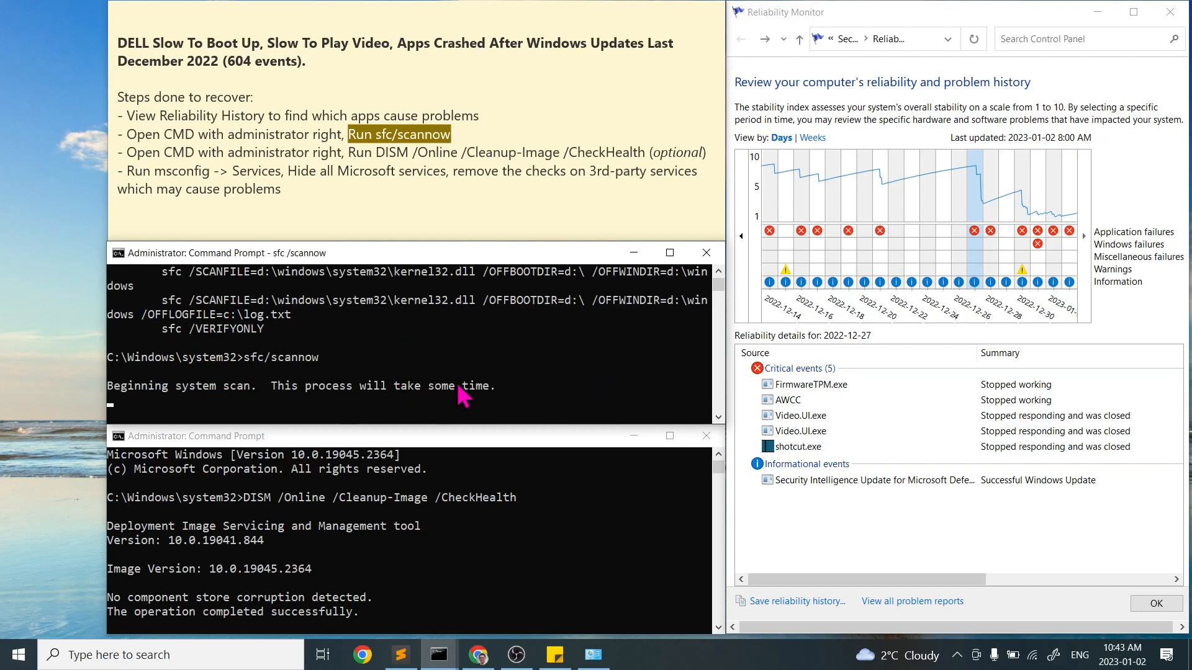
click(1067, 190)
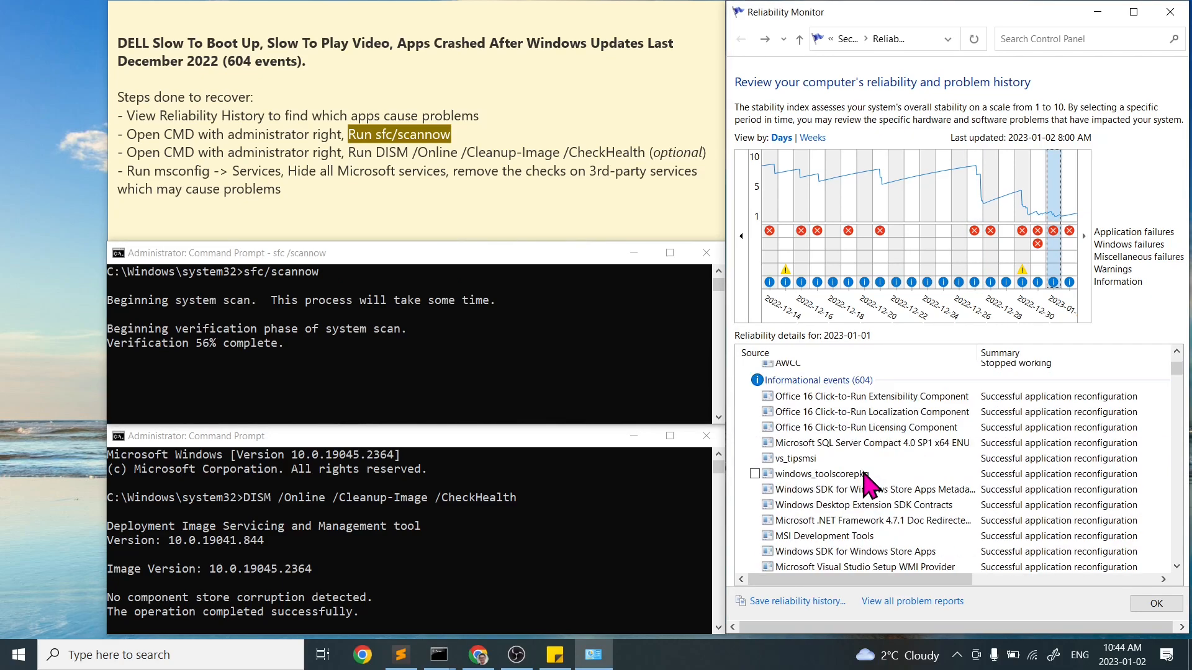
scroll(down, 3)
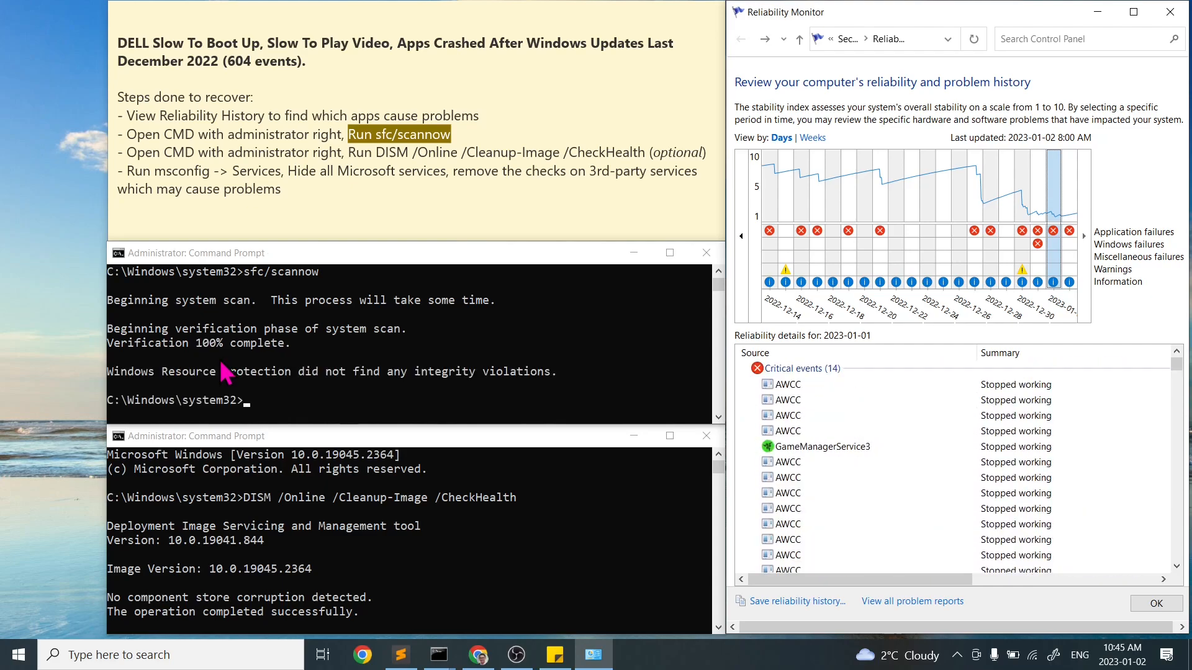
mouse_move(445, 395)
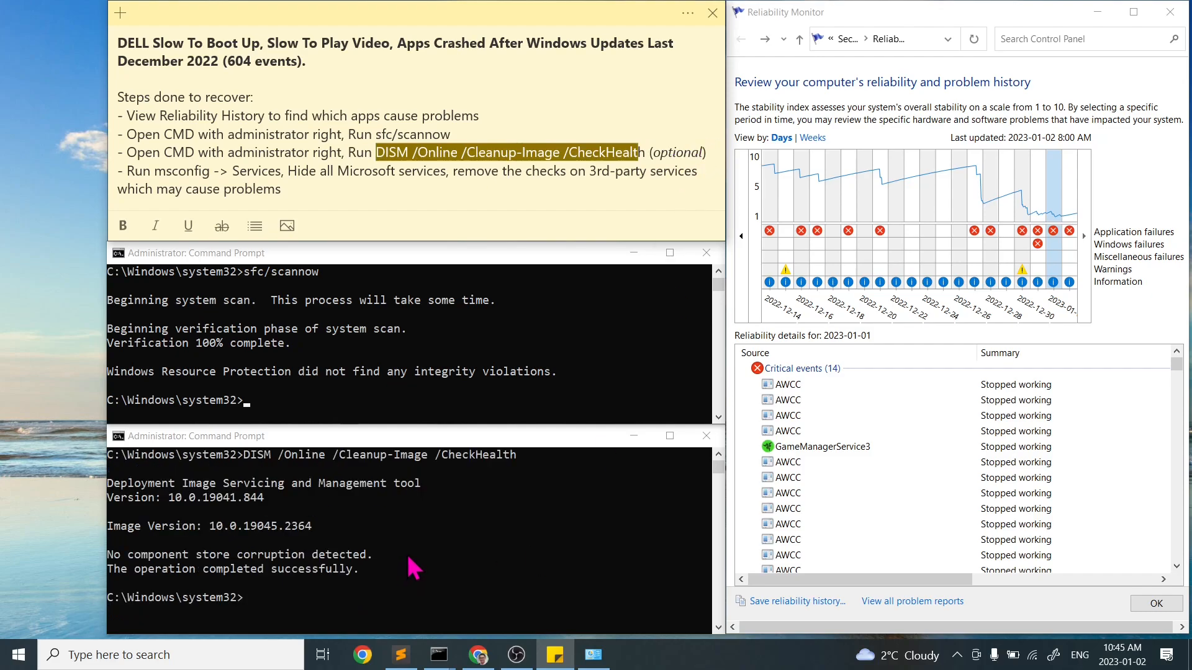
mouse_move(199, 500)
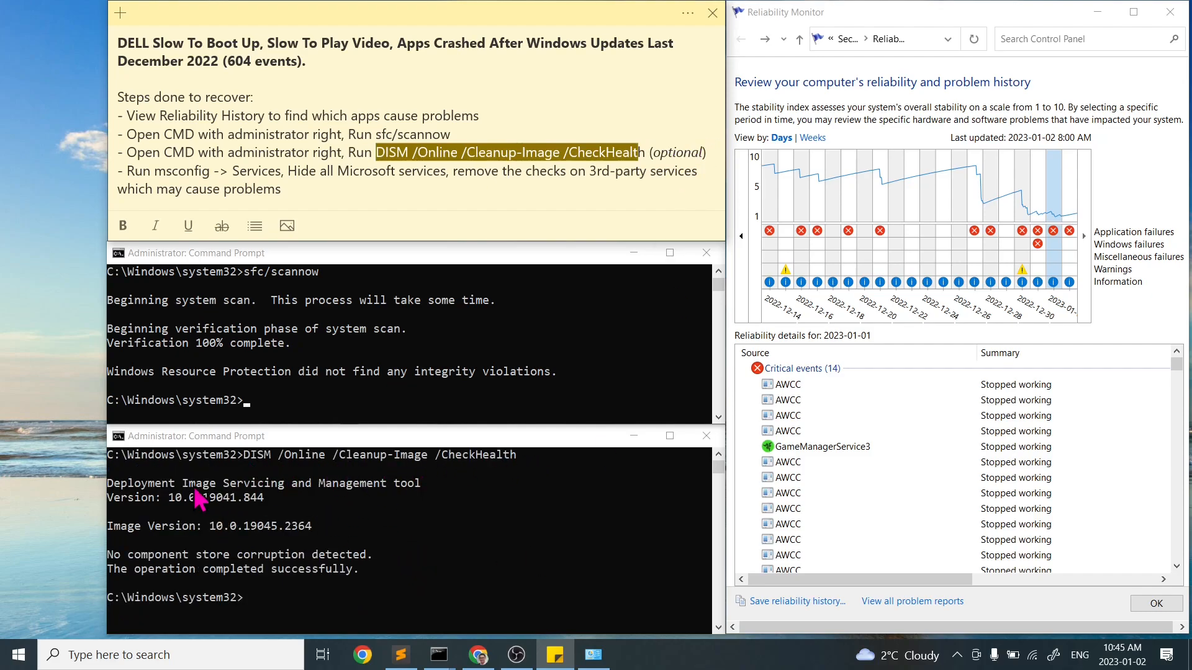
mouse_move(287, 576)
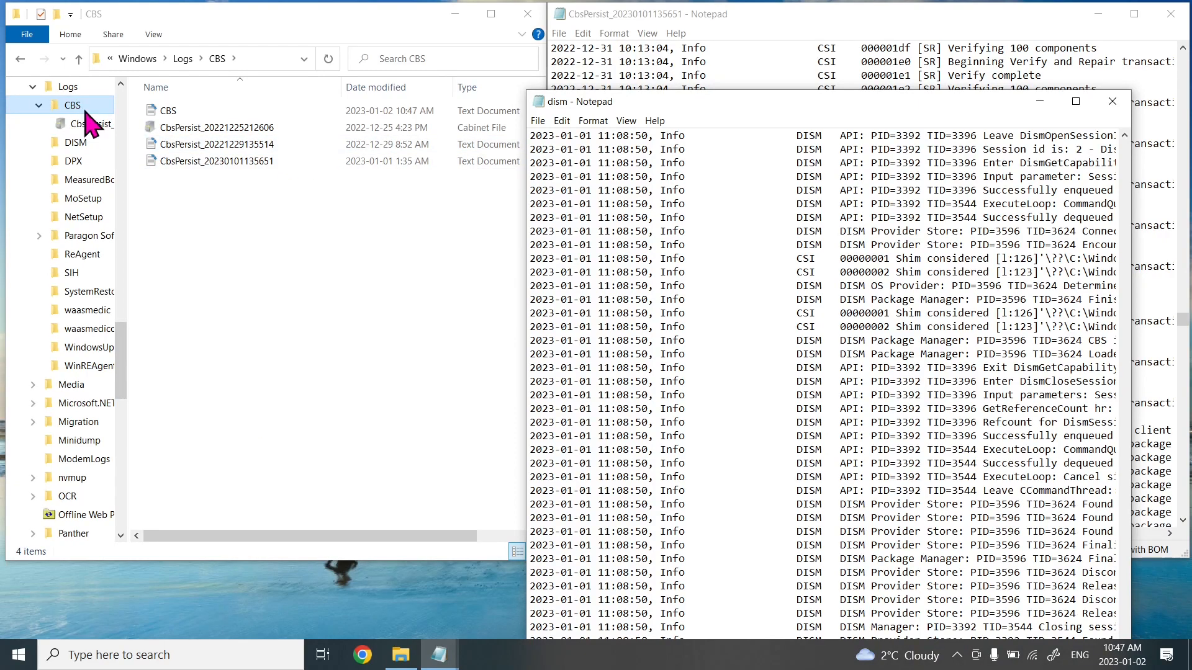
- Browse the CBS and DISM folders under Windows Logs and view the dism log in Notepad
click(216, 160)
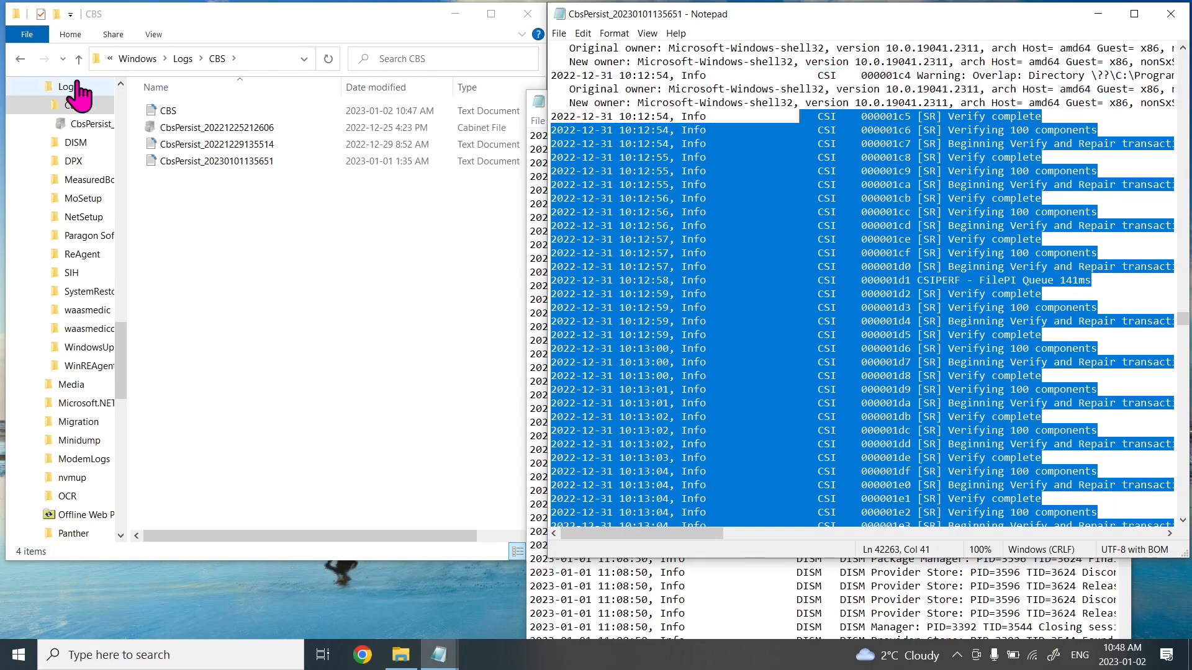
click(76, 141)
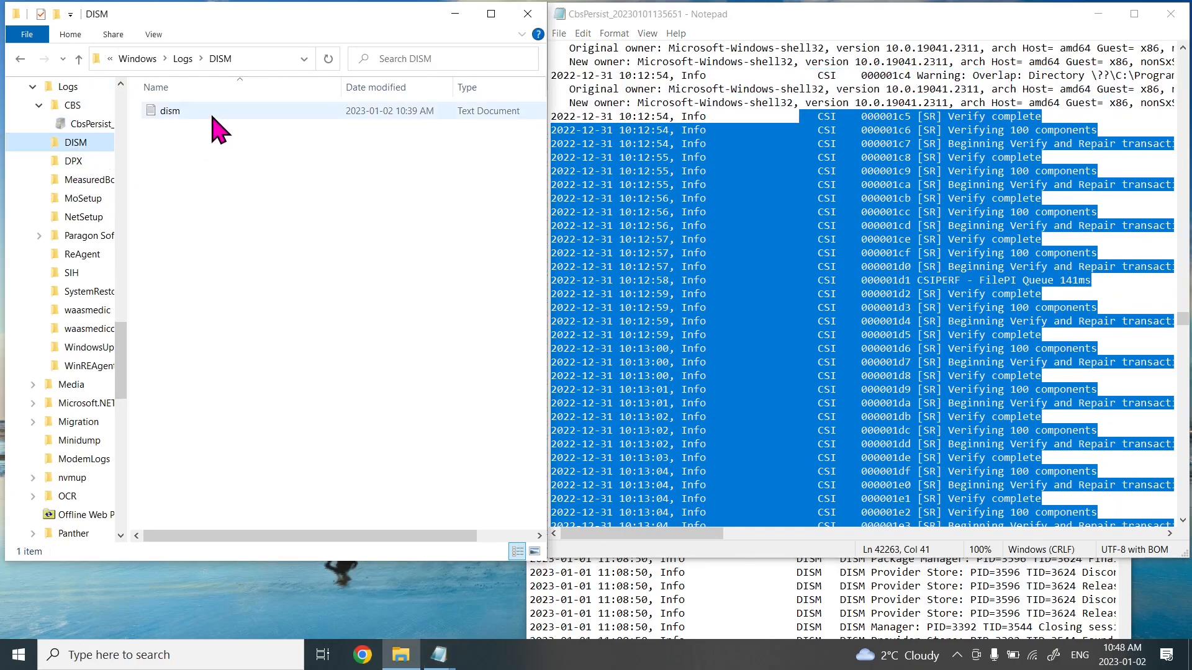
double_click(165, 111)
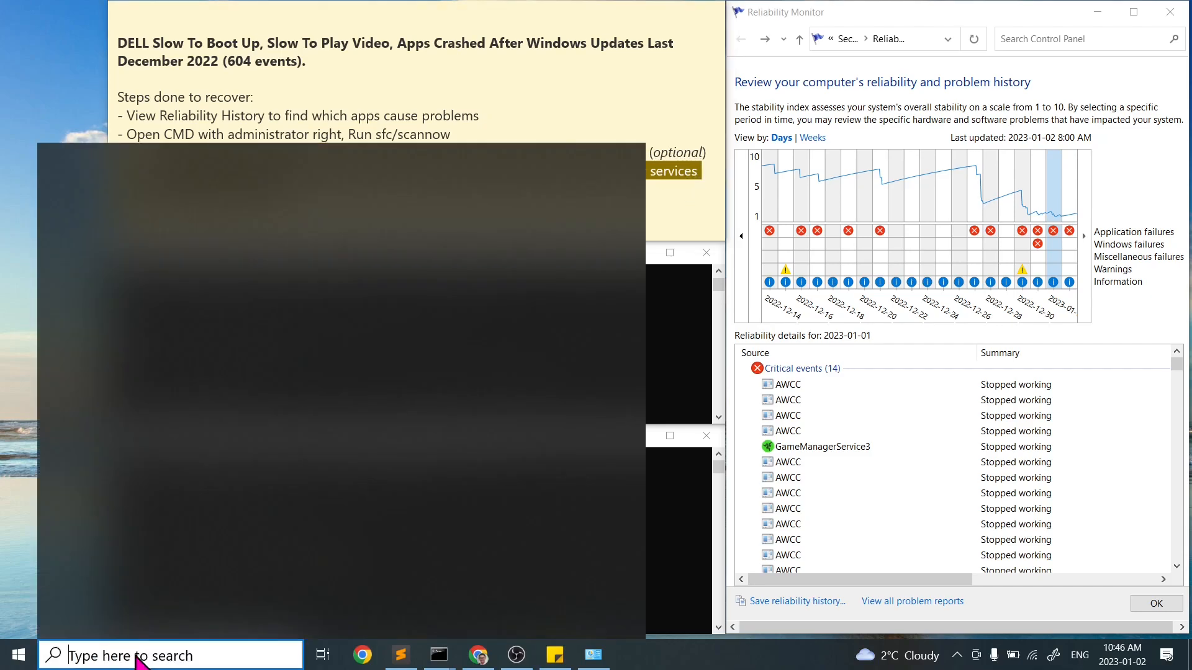
- Launch msconfig, hide all Microsoft services and untick the third-party services in the list
text(msconfig)
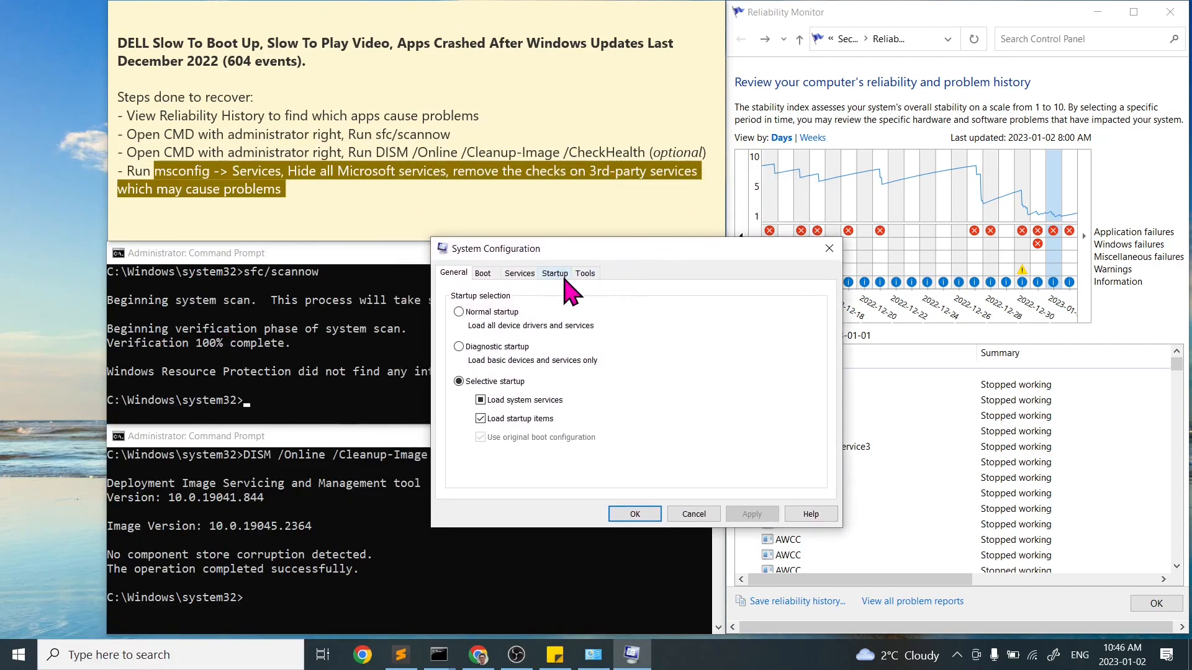
click(519, 273)
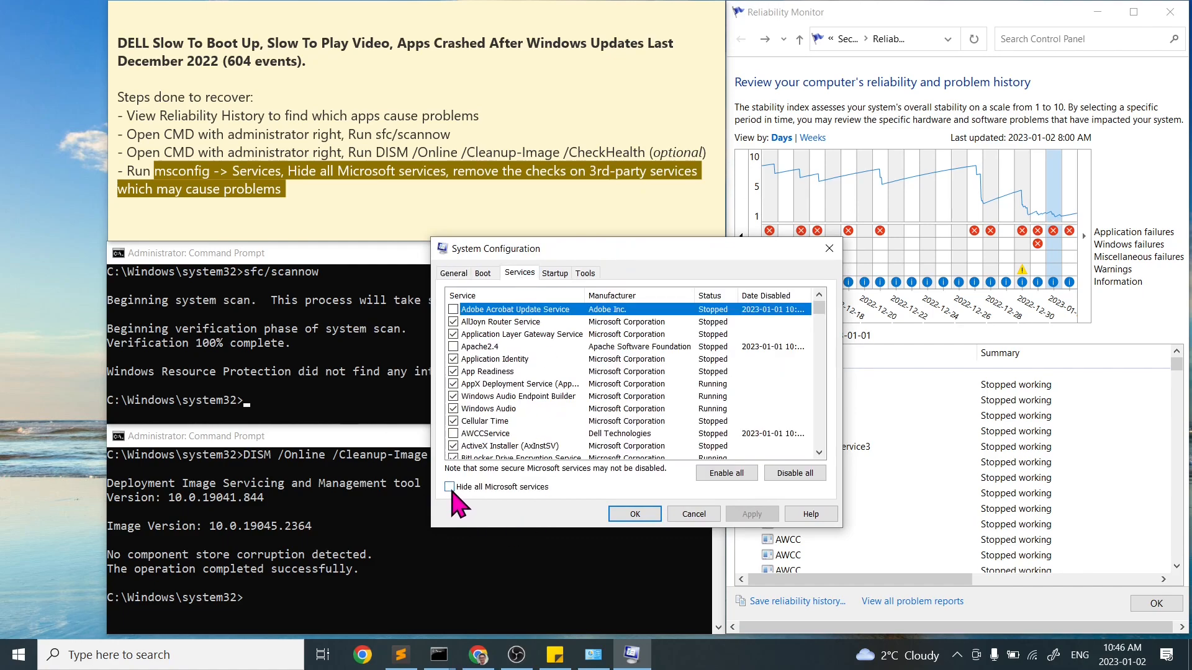
click(449, 487)
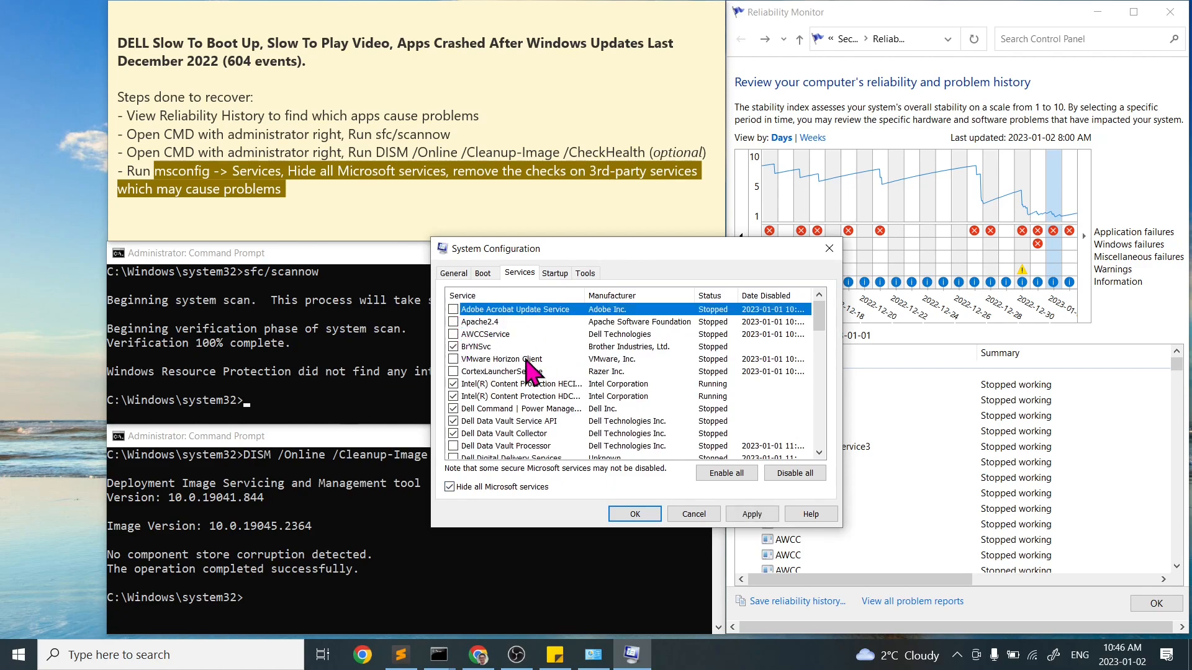
scroll(down, 3)
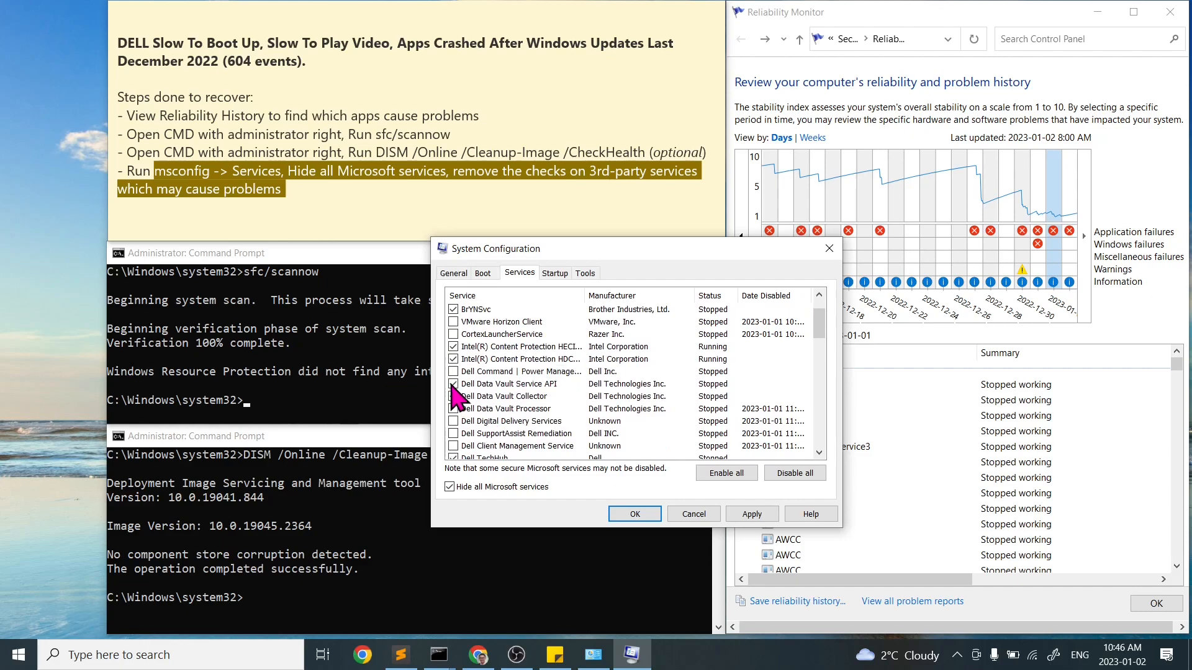
scroll(down, 3)
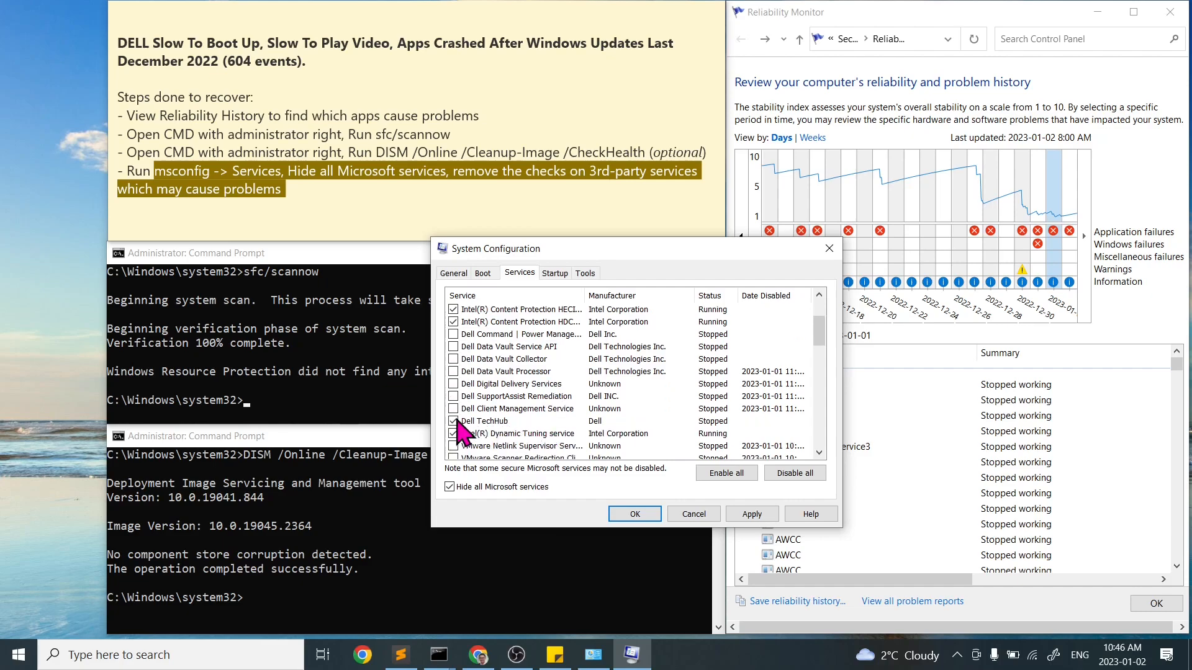
scroll(down, 3)
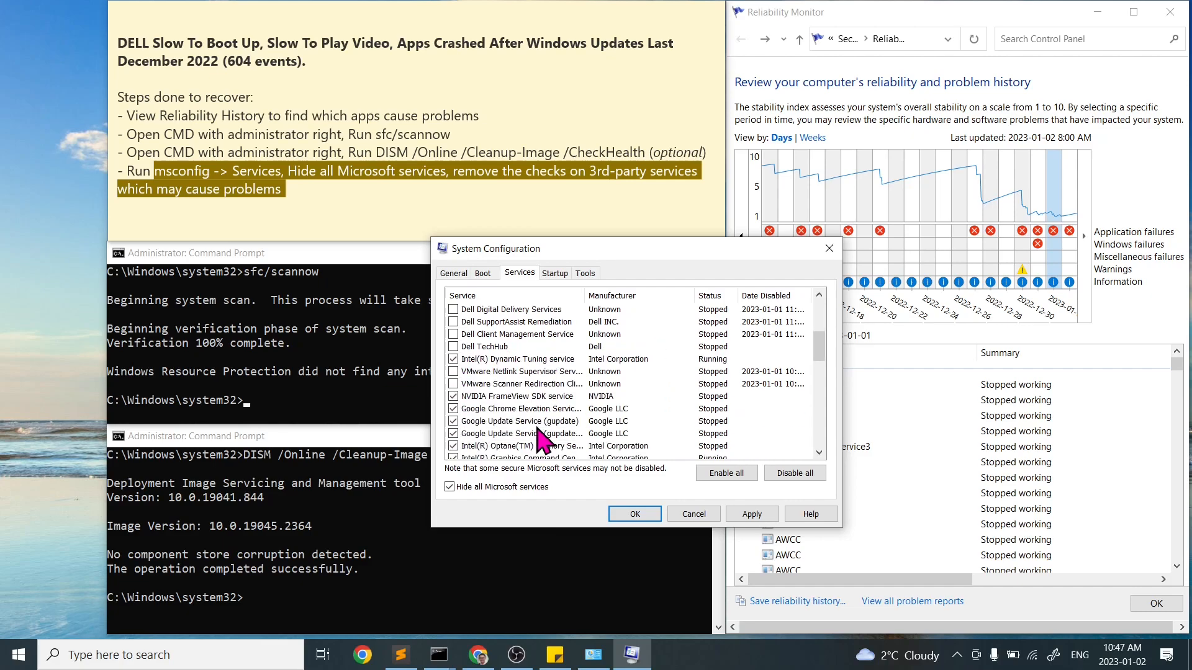
scroll(down, 3)
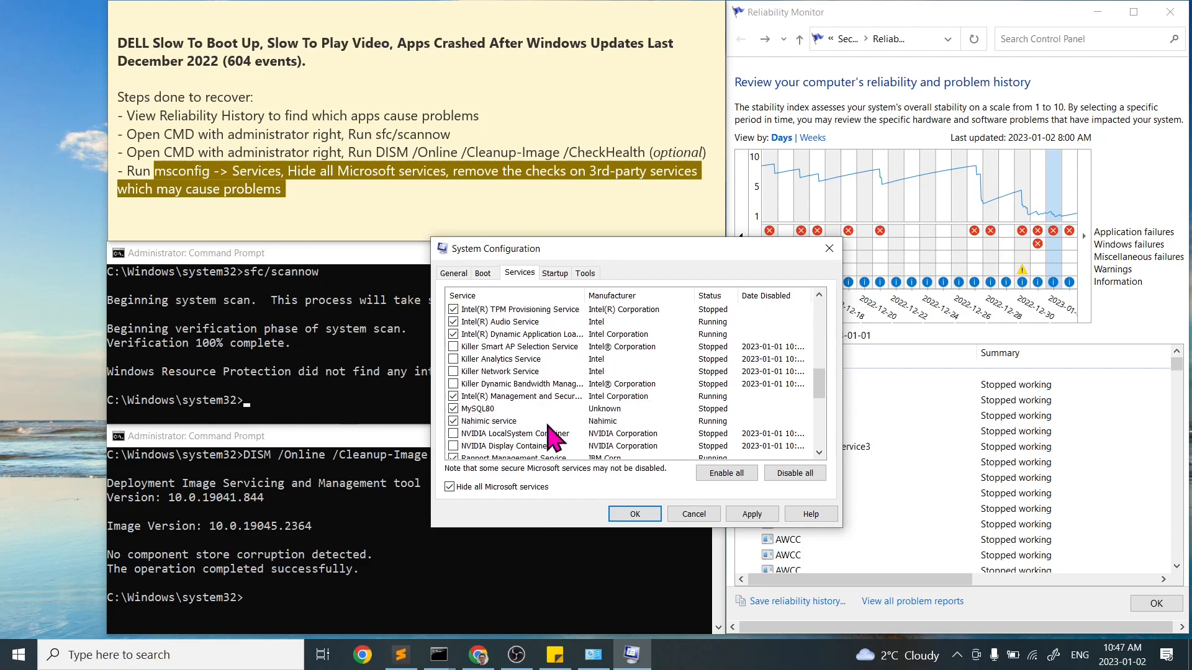
scroll(down, 3)
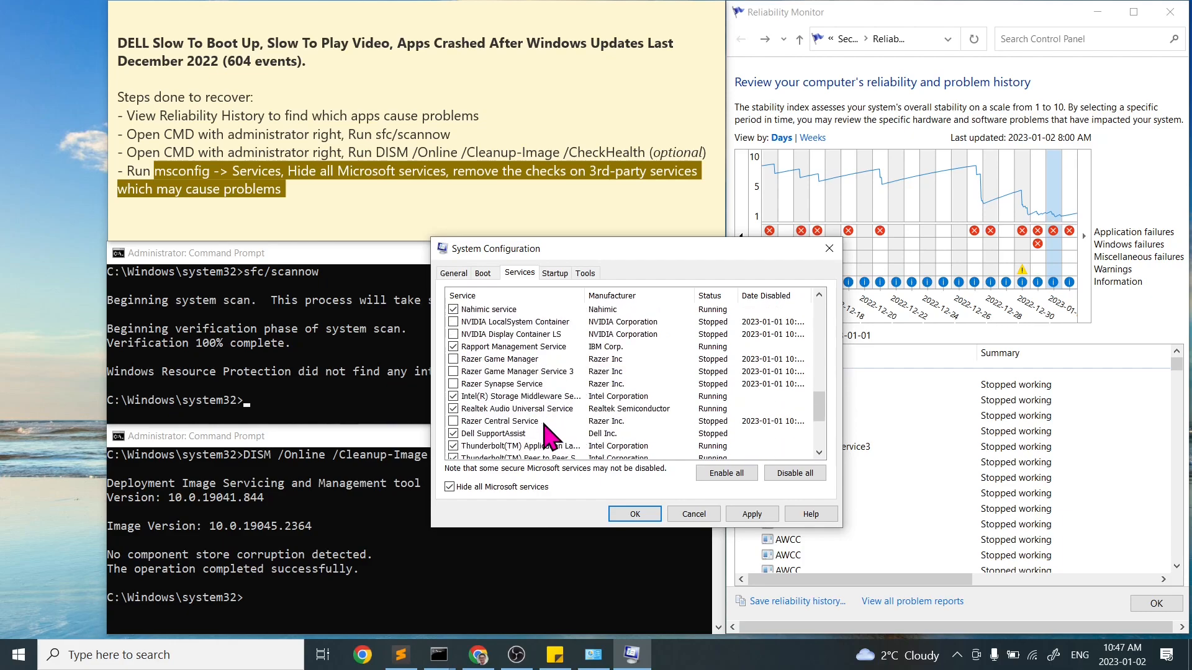
mouse_move(669, 444)
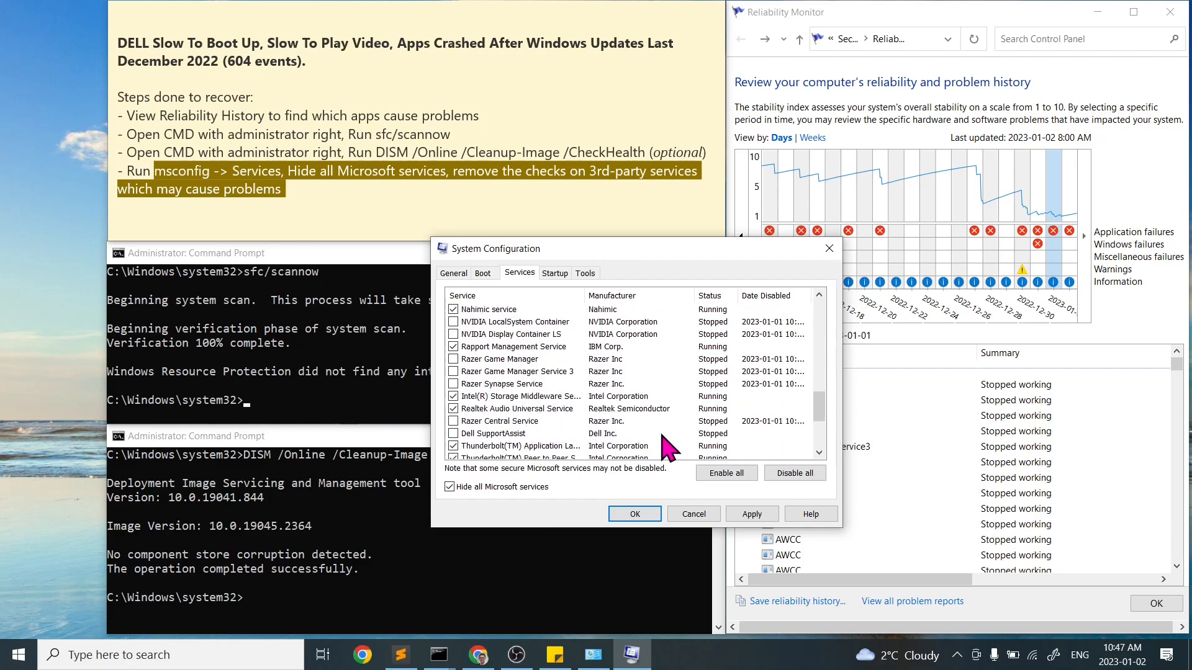
- Apply the service changes, exit without restarting, and highlight the sfc/scannow step in the notes
click(751, 514)
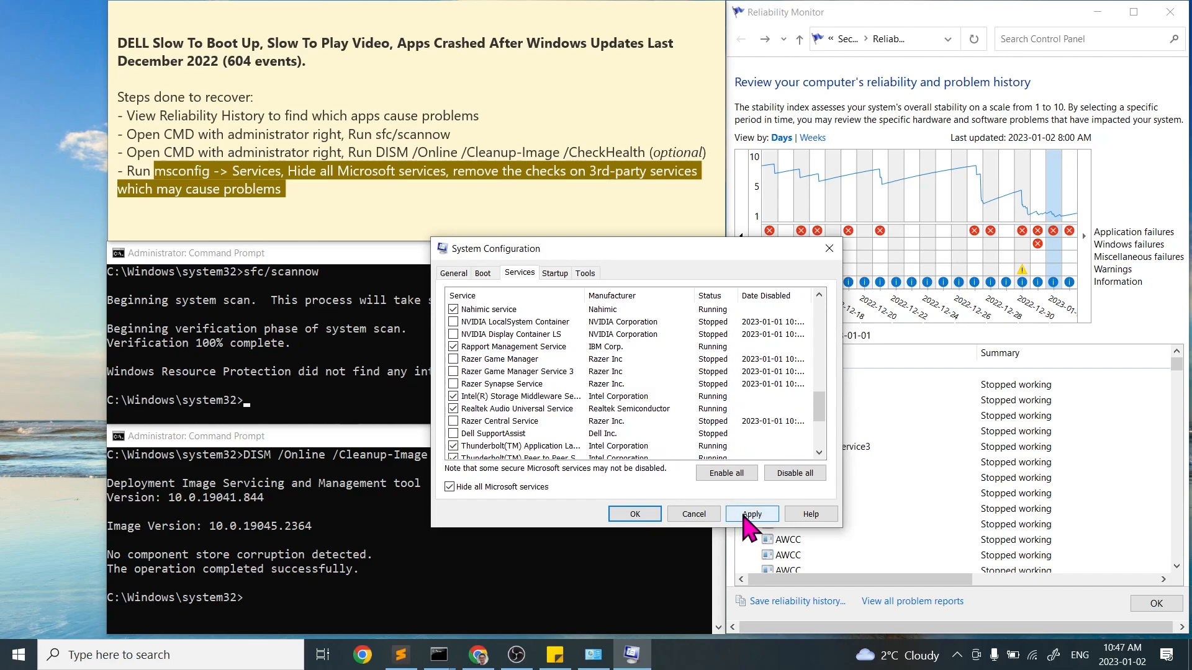
click(750, 513)
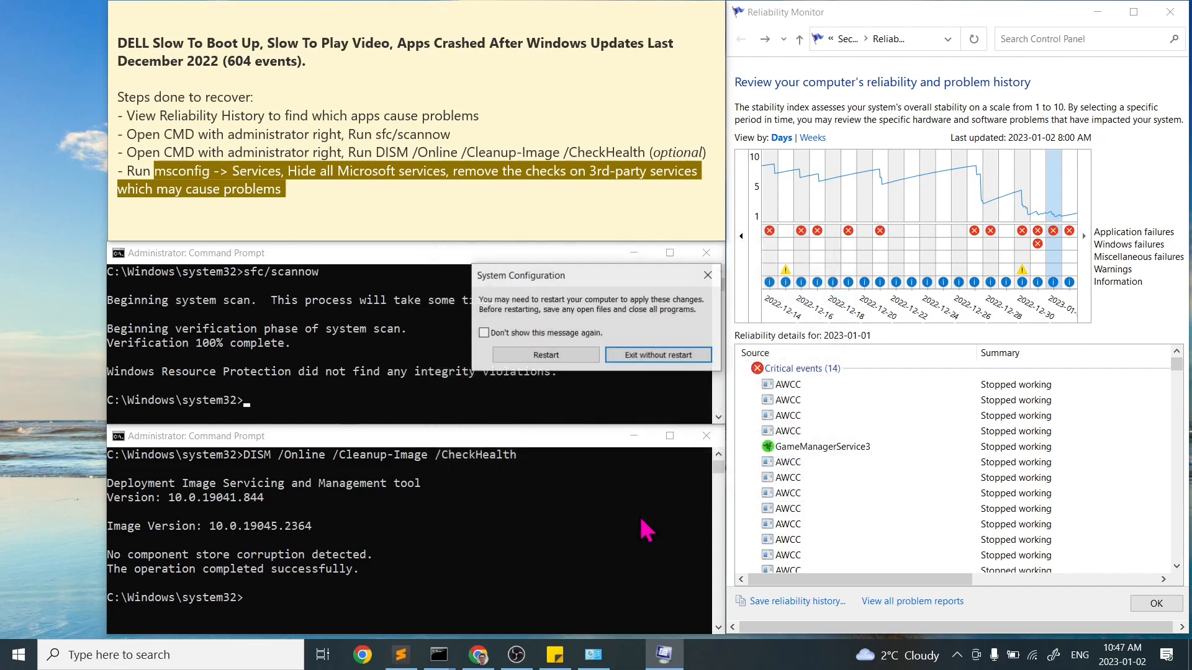
click(656, 355)
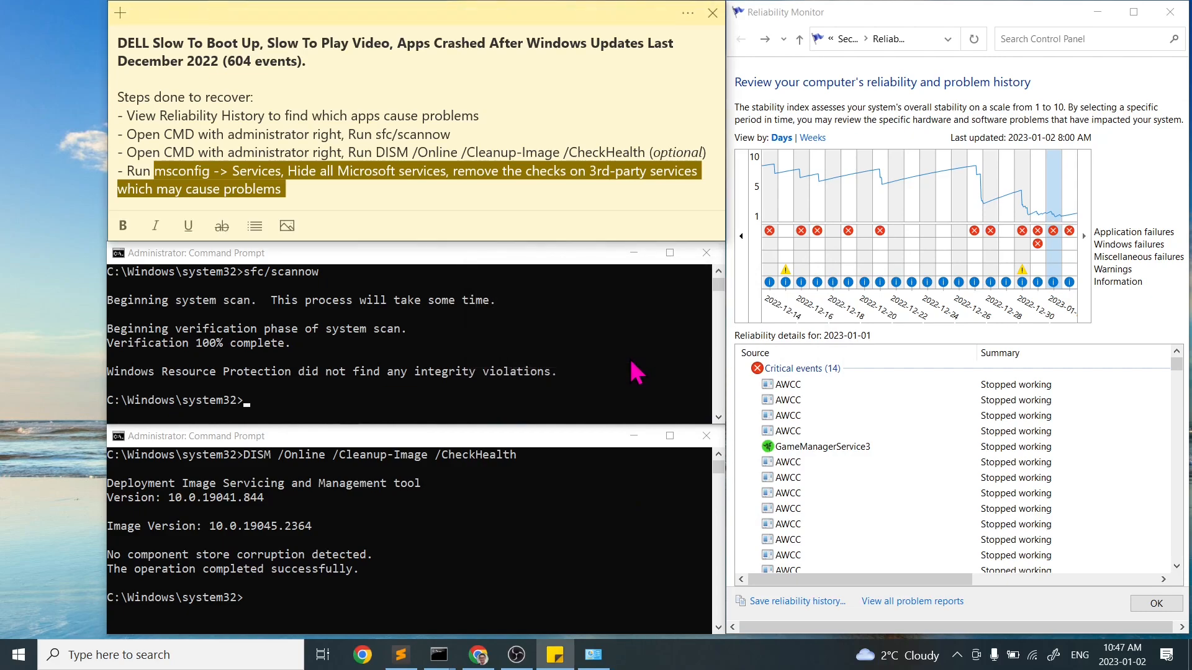
double_click(395, 134)
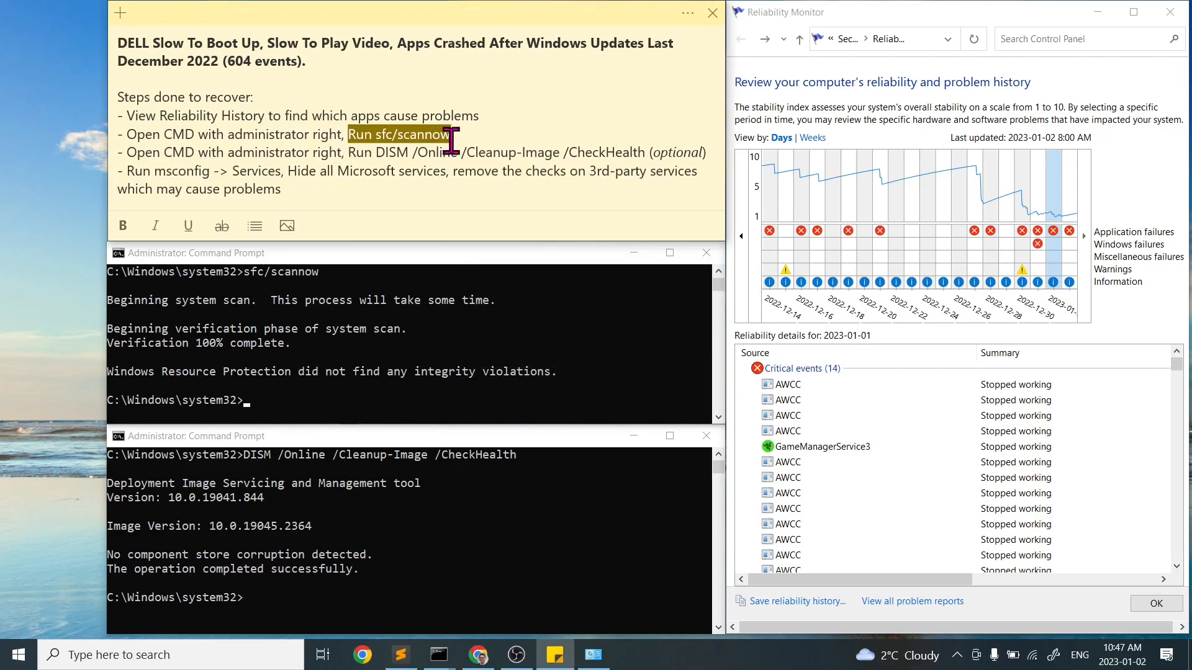